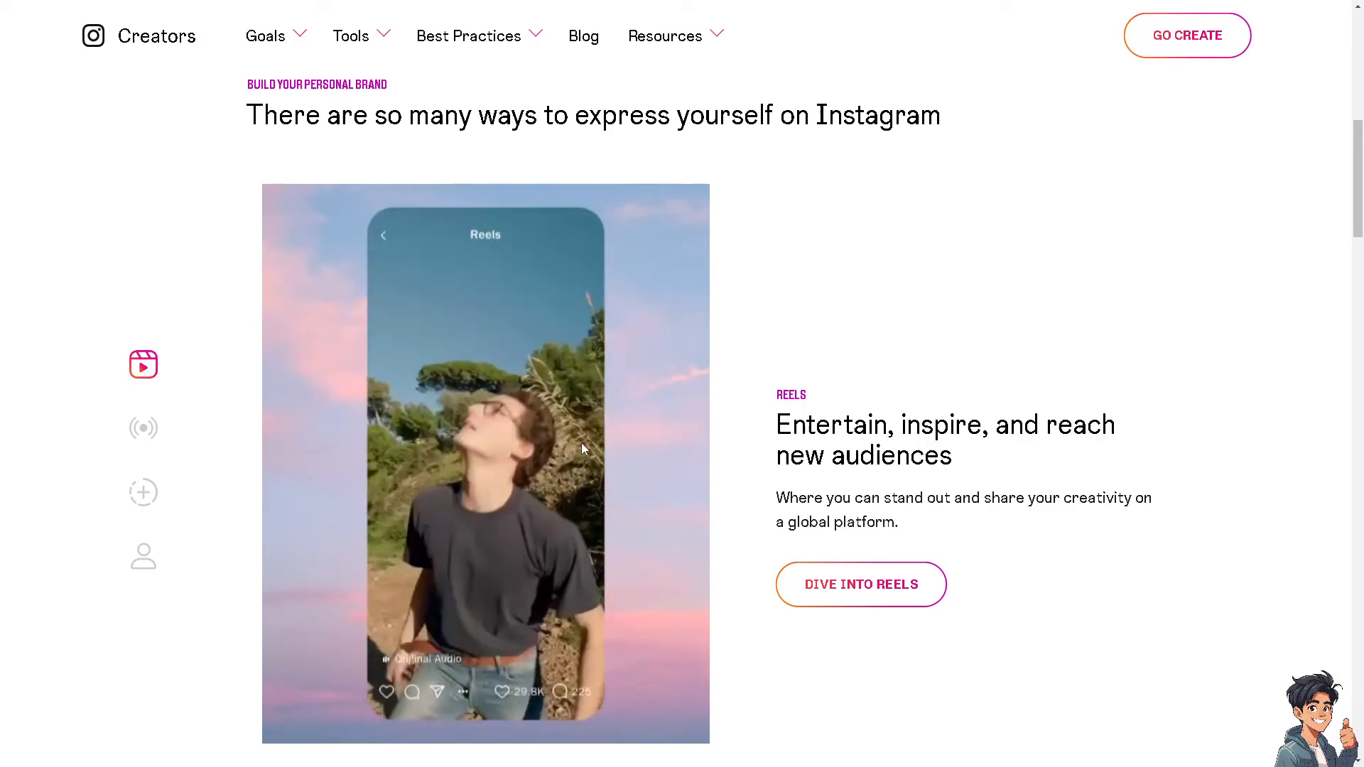
Browse the showcase through the Live, Stories and Profile feature descriptions.
click(142, 427)
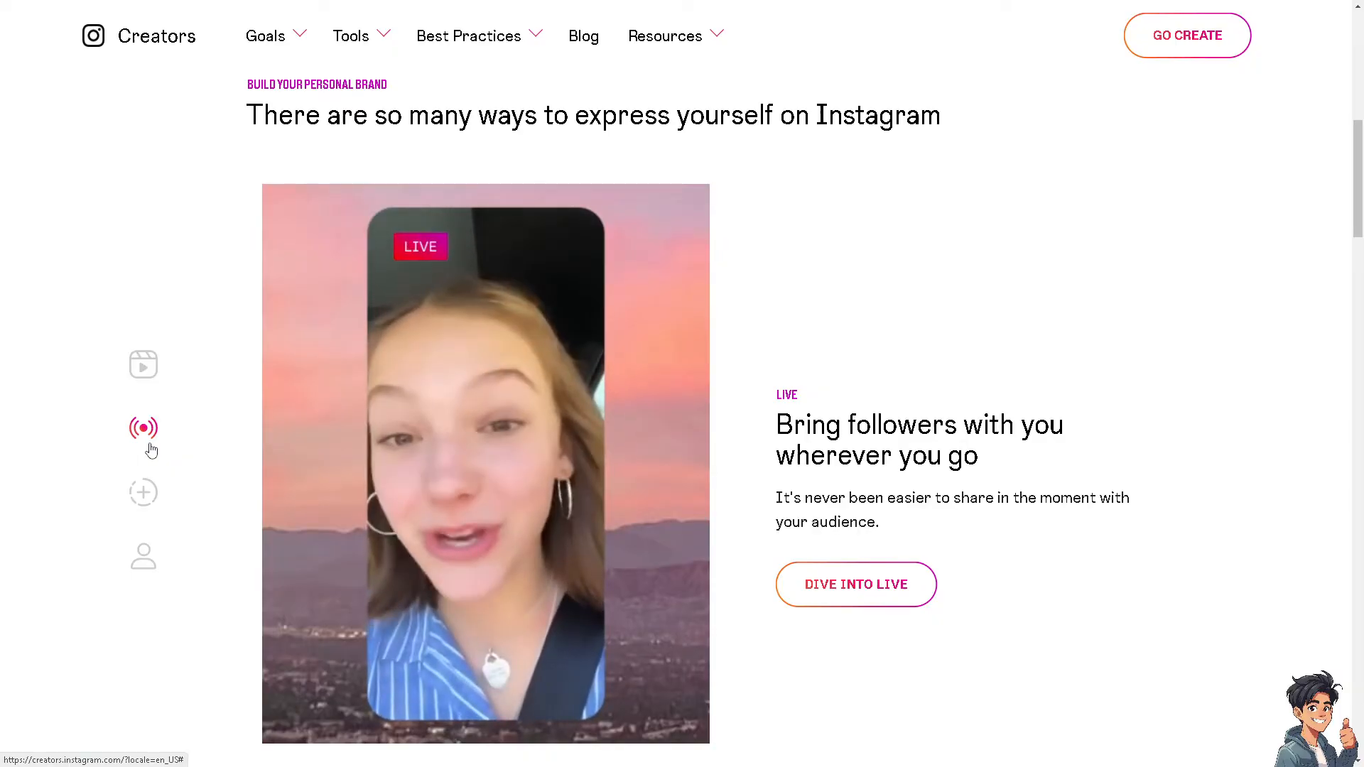
click(144, 493)
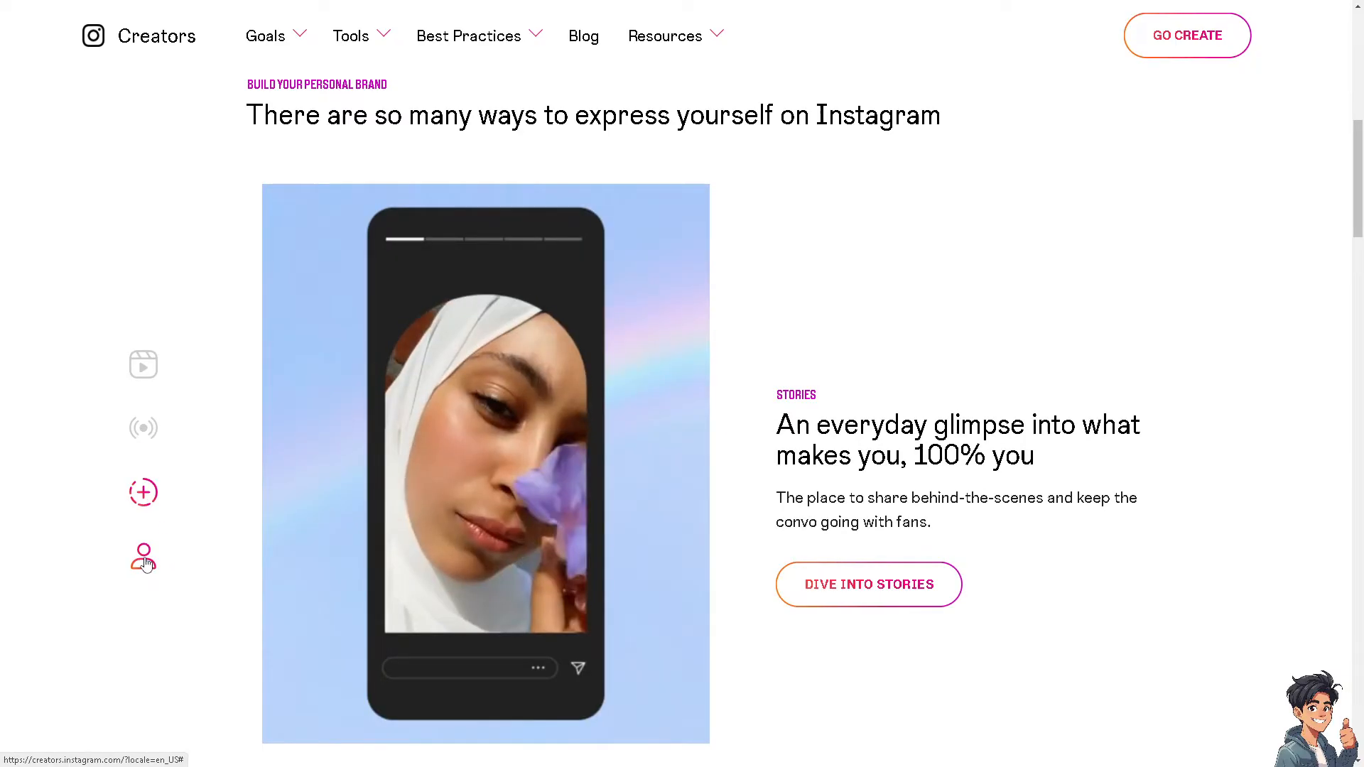
click(143, 557)
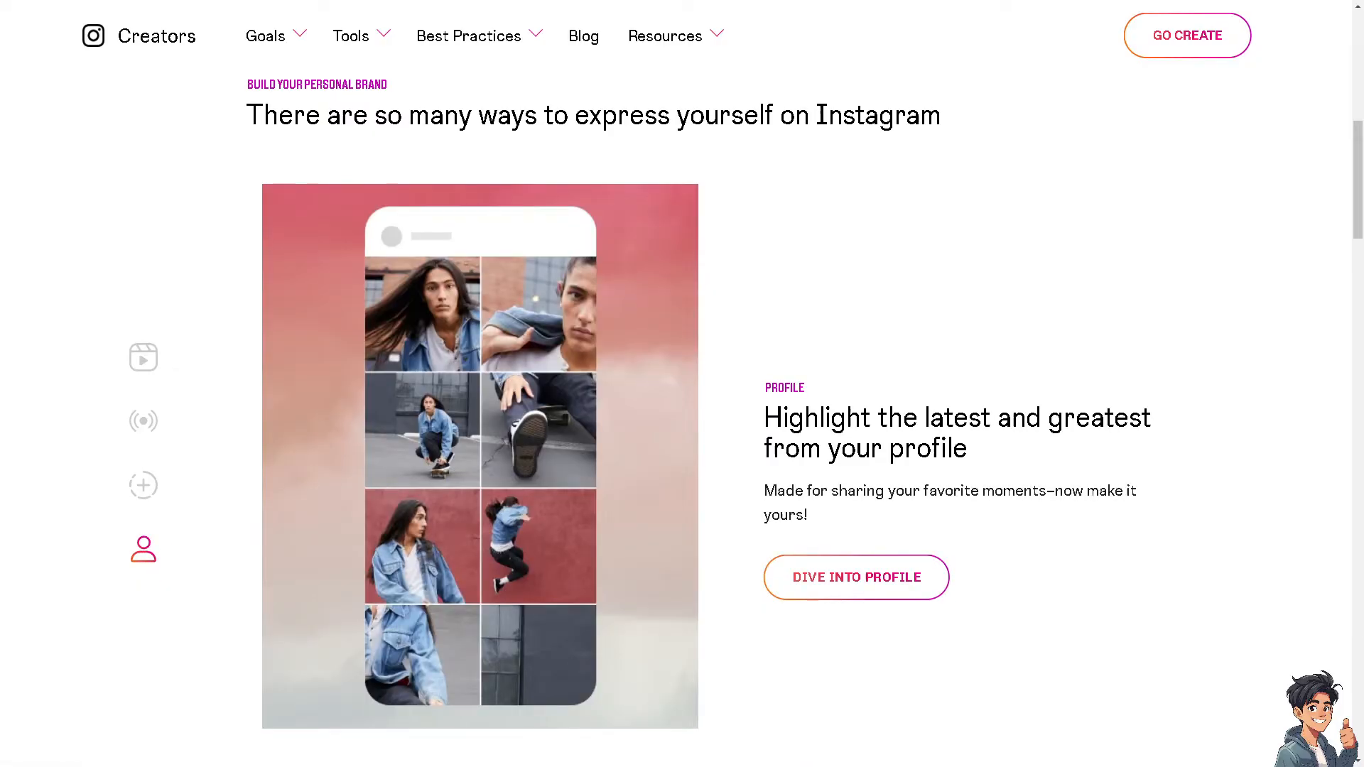
scroll(up, 3)
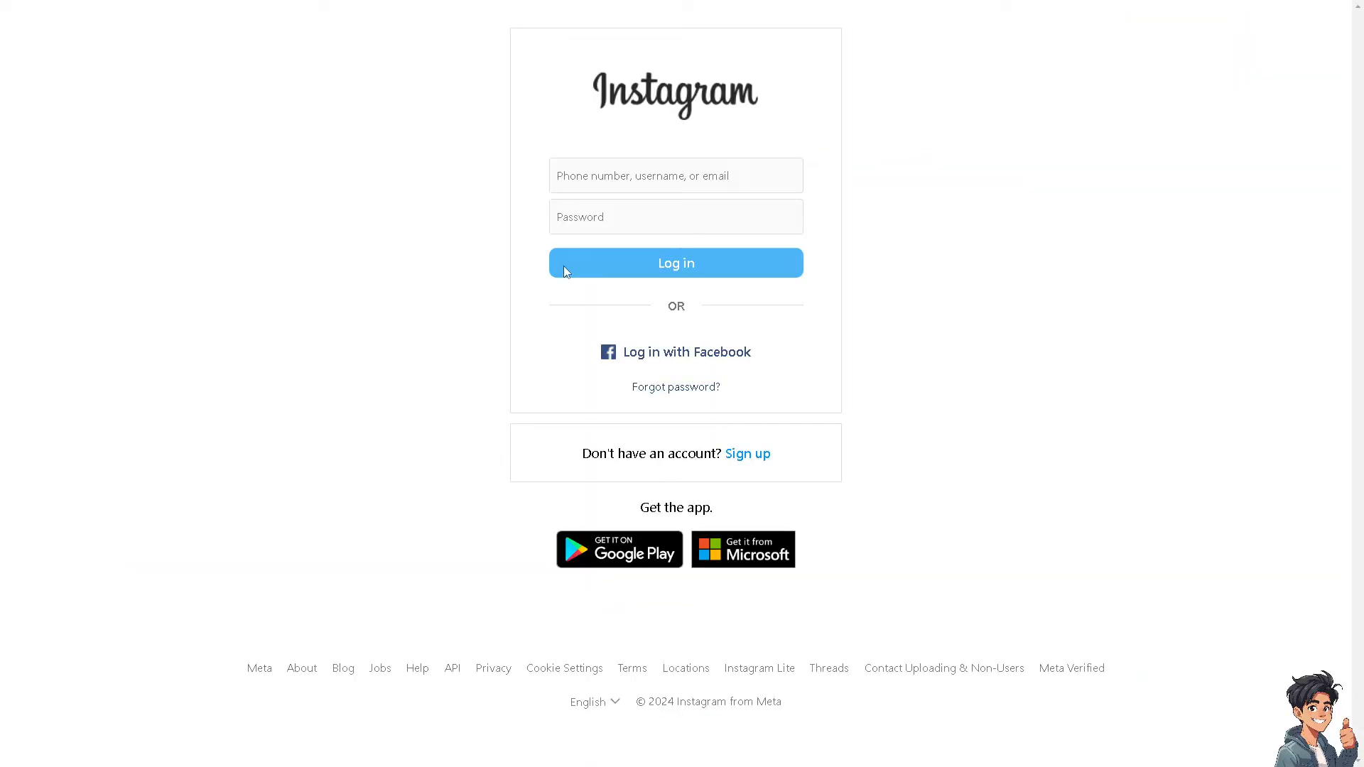
mouse_move(811, 456)
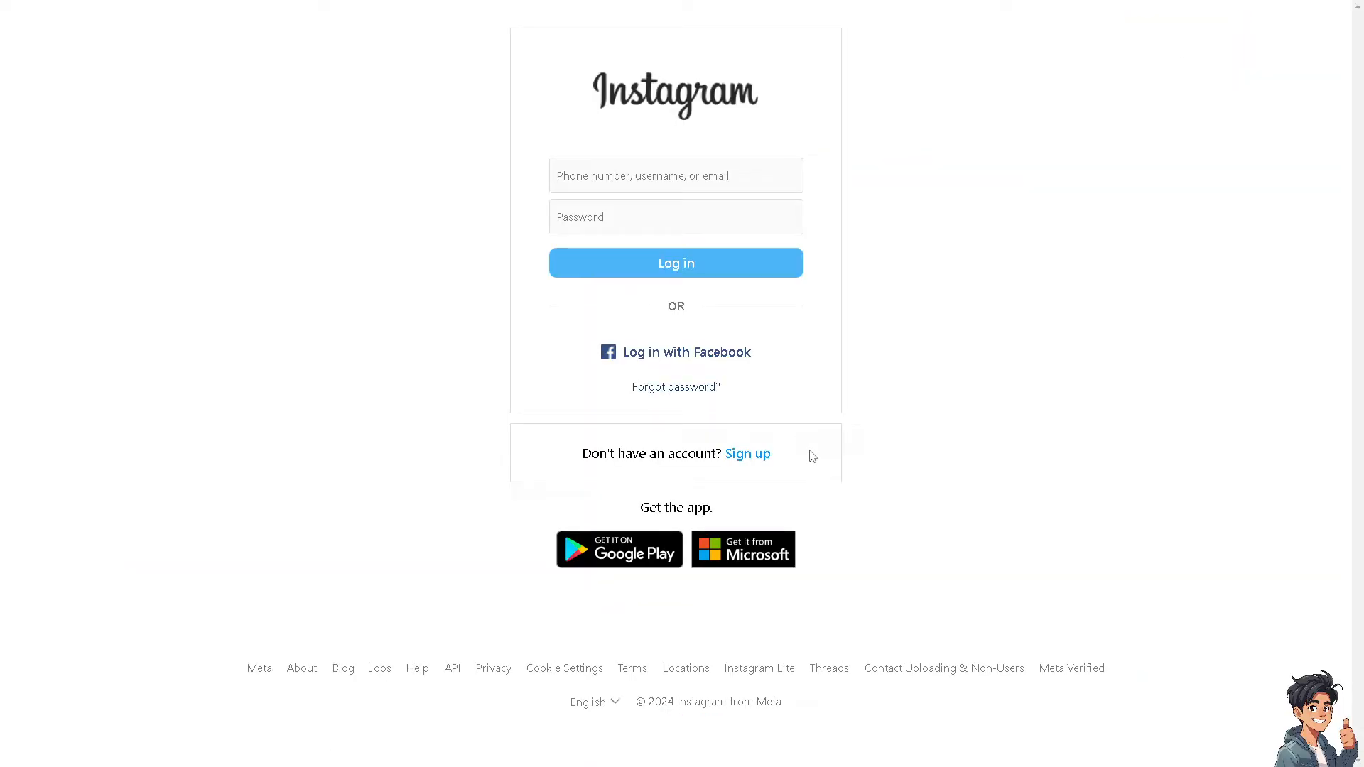
click(746, 454)
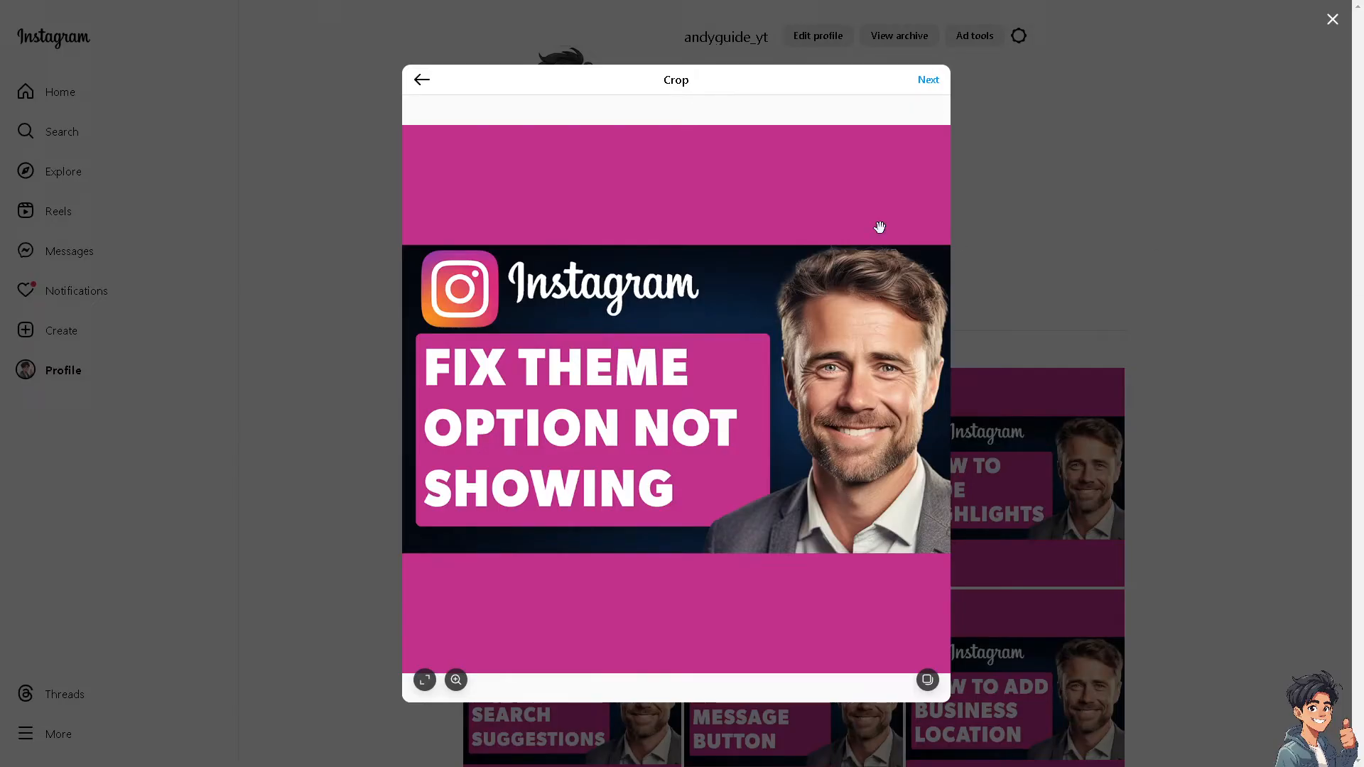
Advance past Crop and Edit, then caption the post 'How to Fix Instagram Theme Option Not Showing'.
click(928, 80)
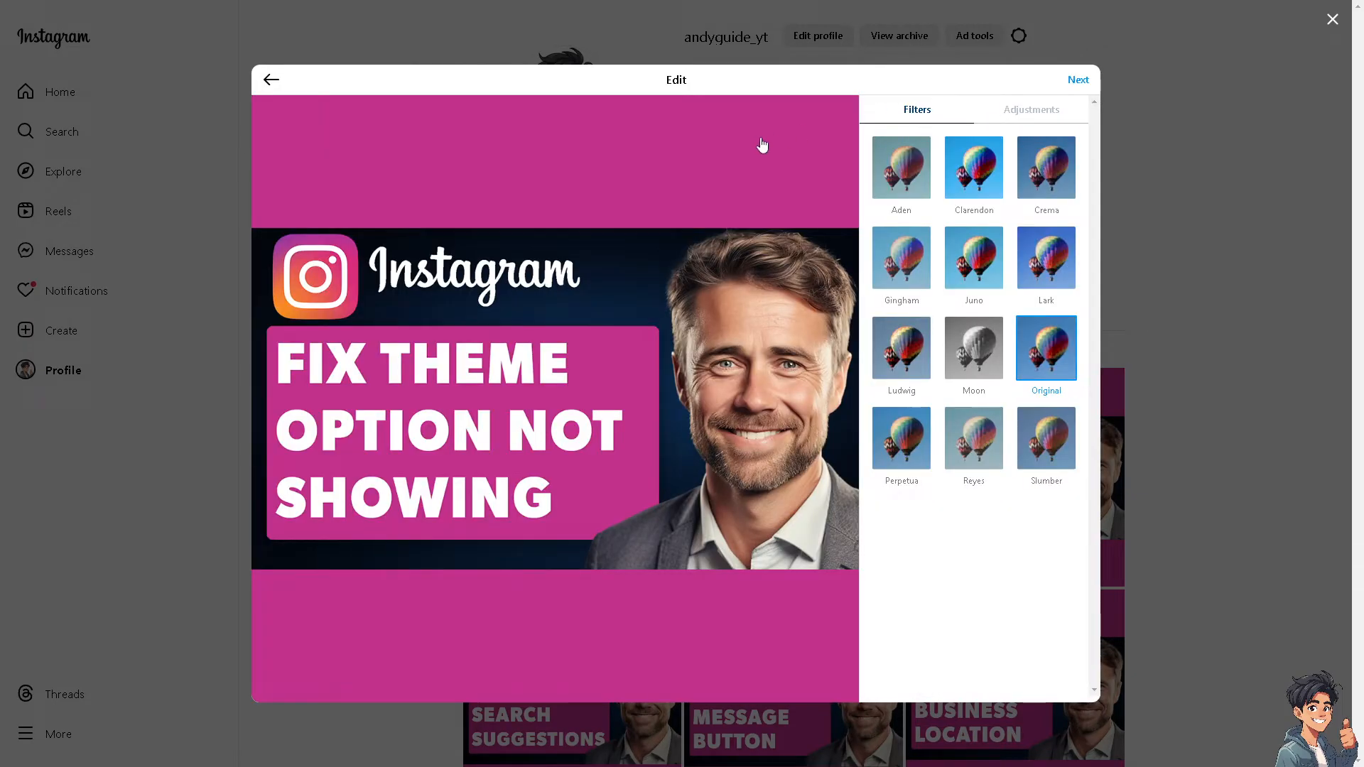
mouse_move(758, 154)
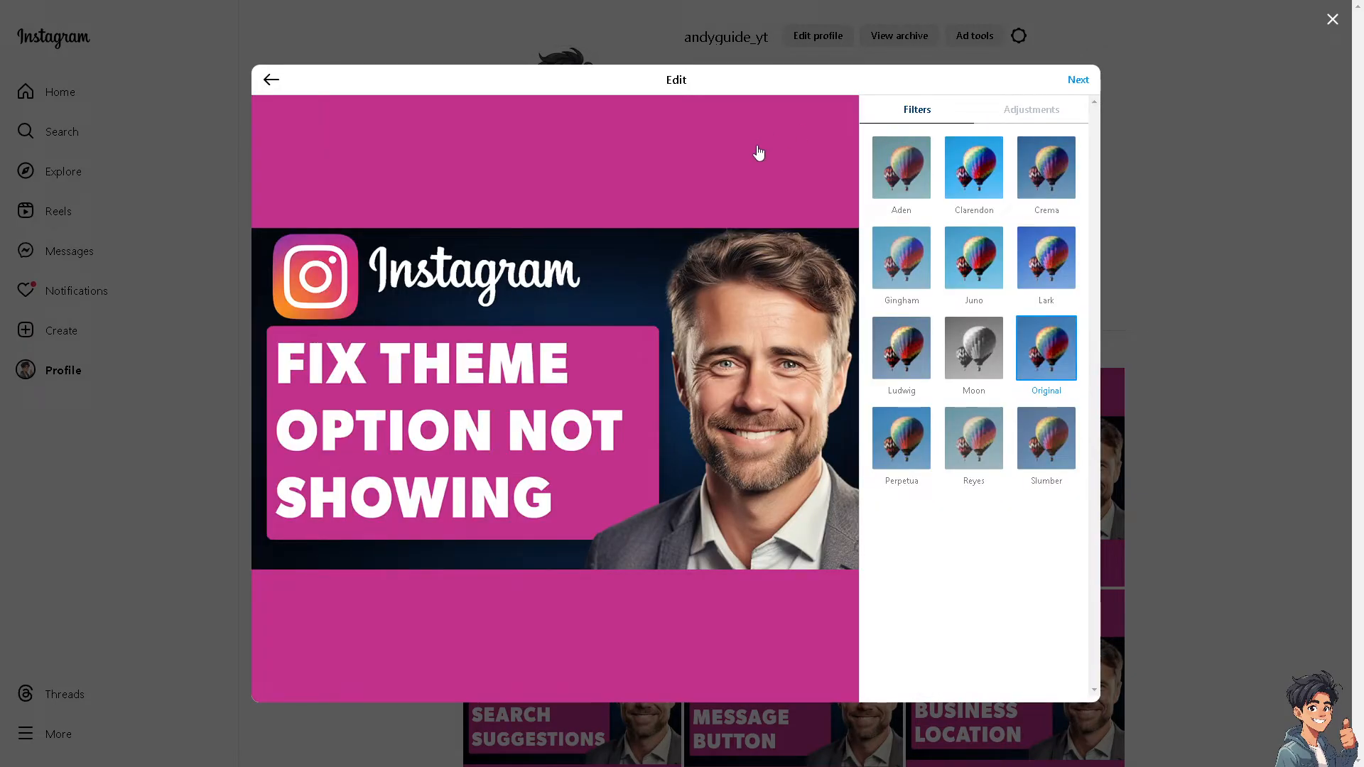
click(1077, 80)
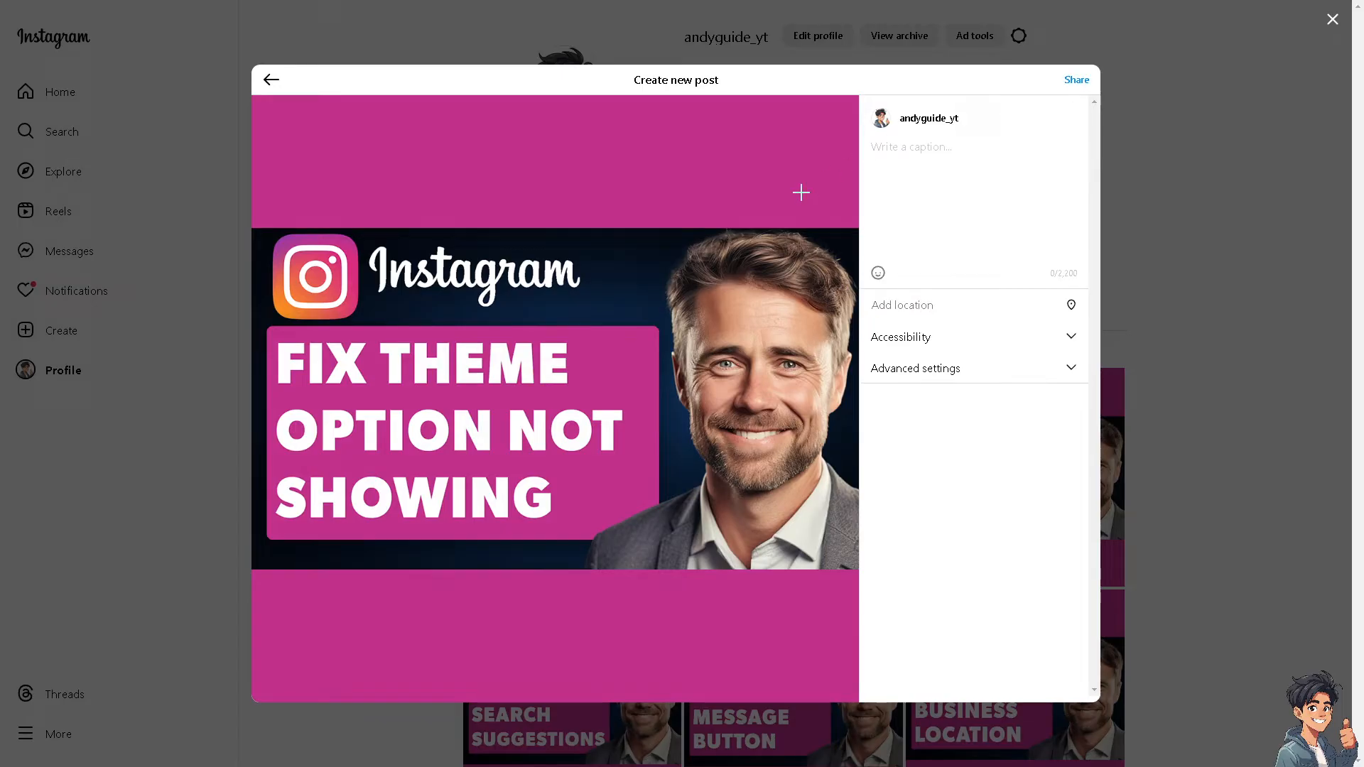
text(How to Fix Instagram Theme Option Not Showing)
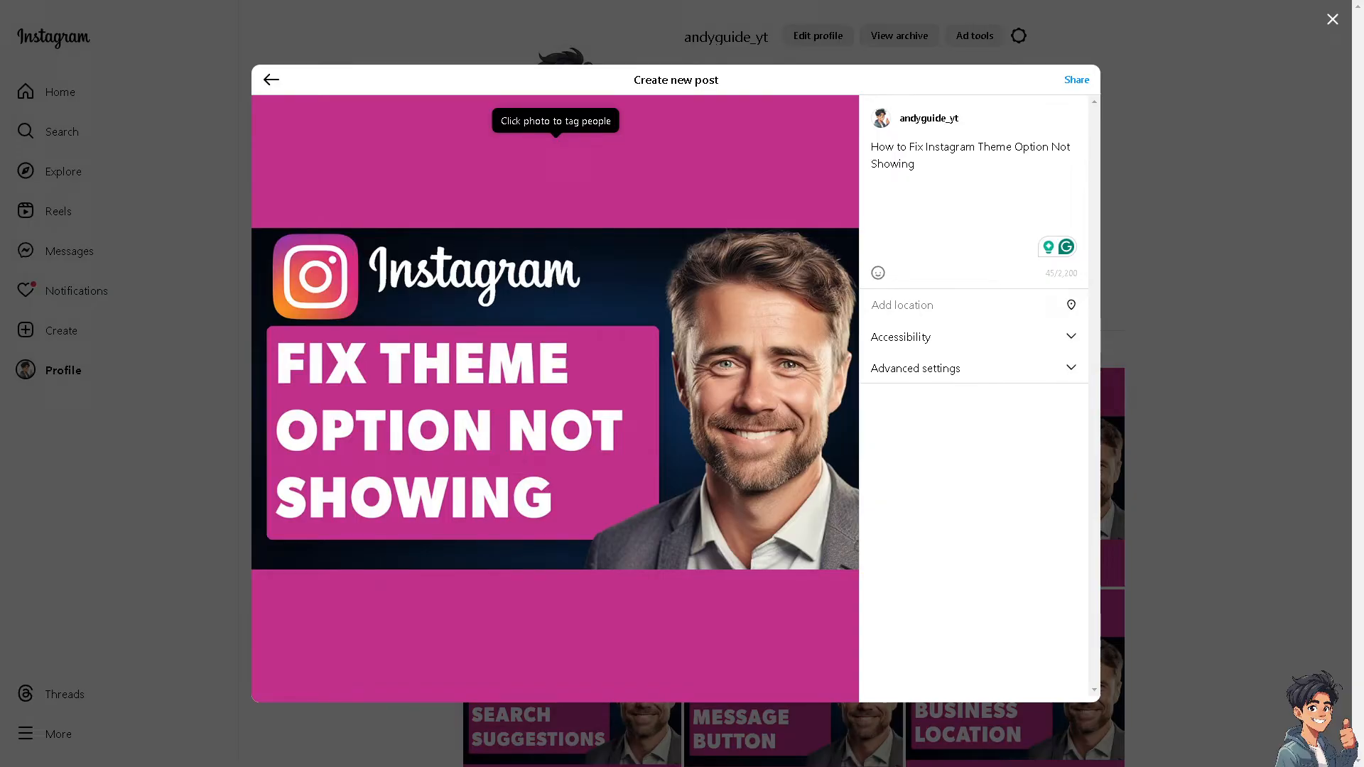
click(1075, 80)
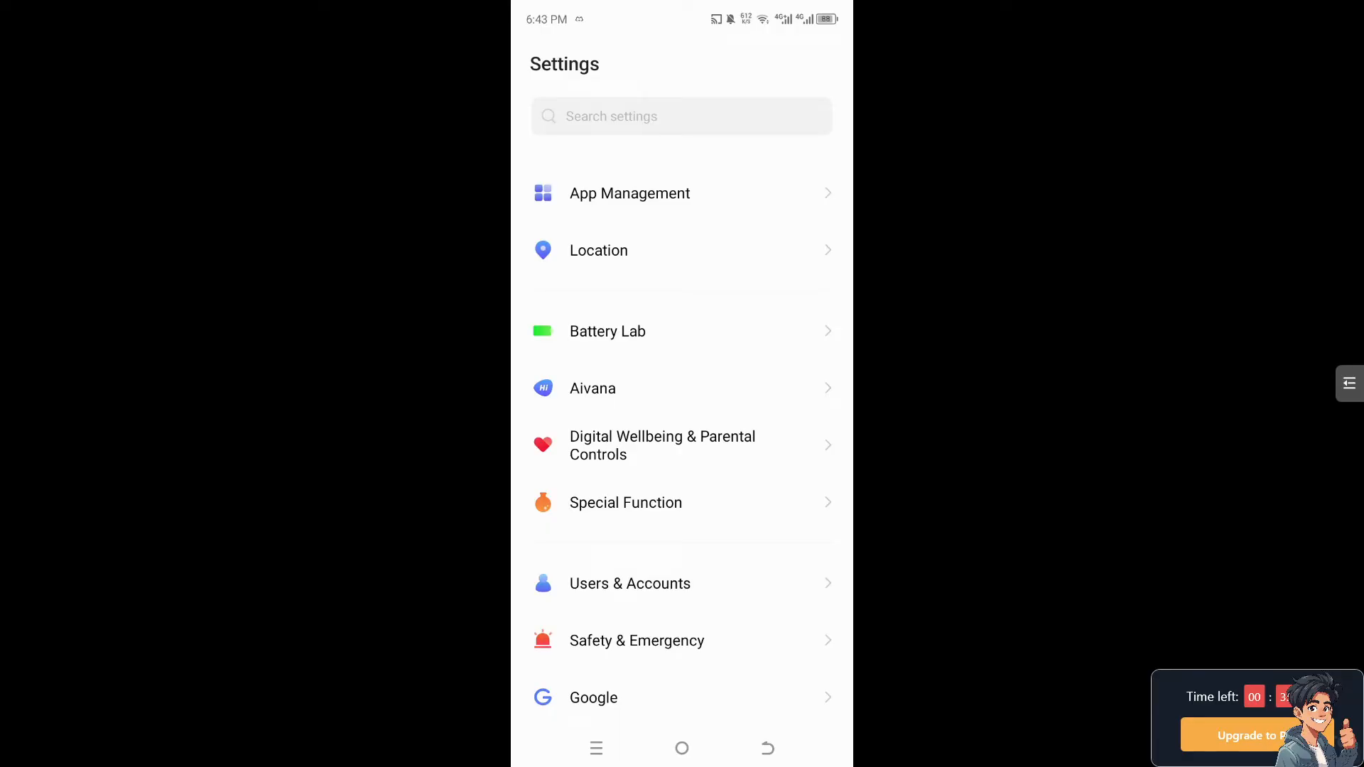
Reach Instagram's Permissions via App Management > App list and review allowed and not-allowed entries.
click(629, 193)
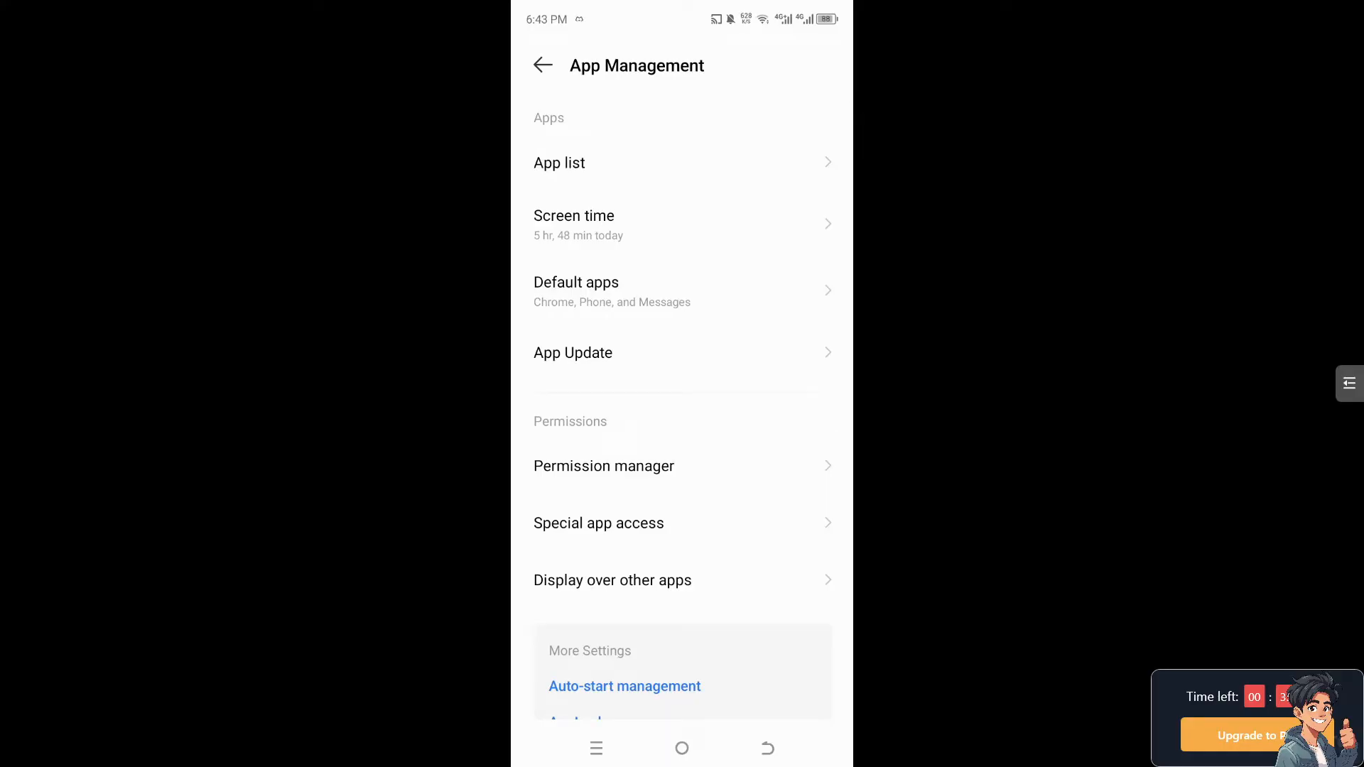
click(560, 162)
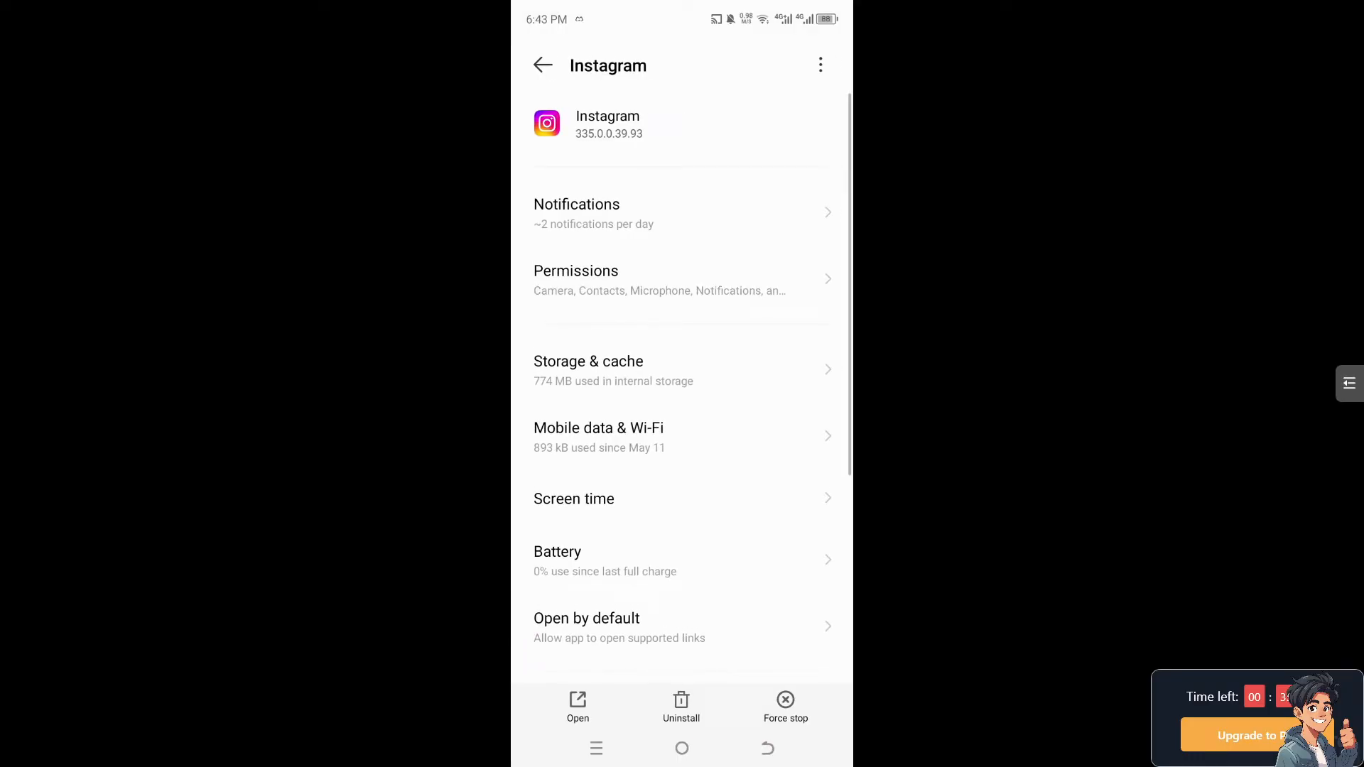
click(681, 280)
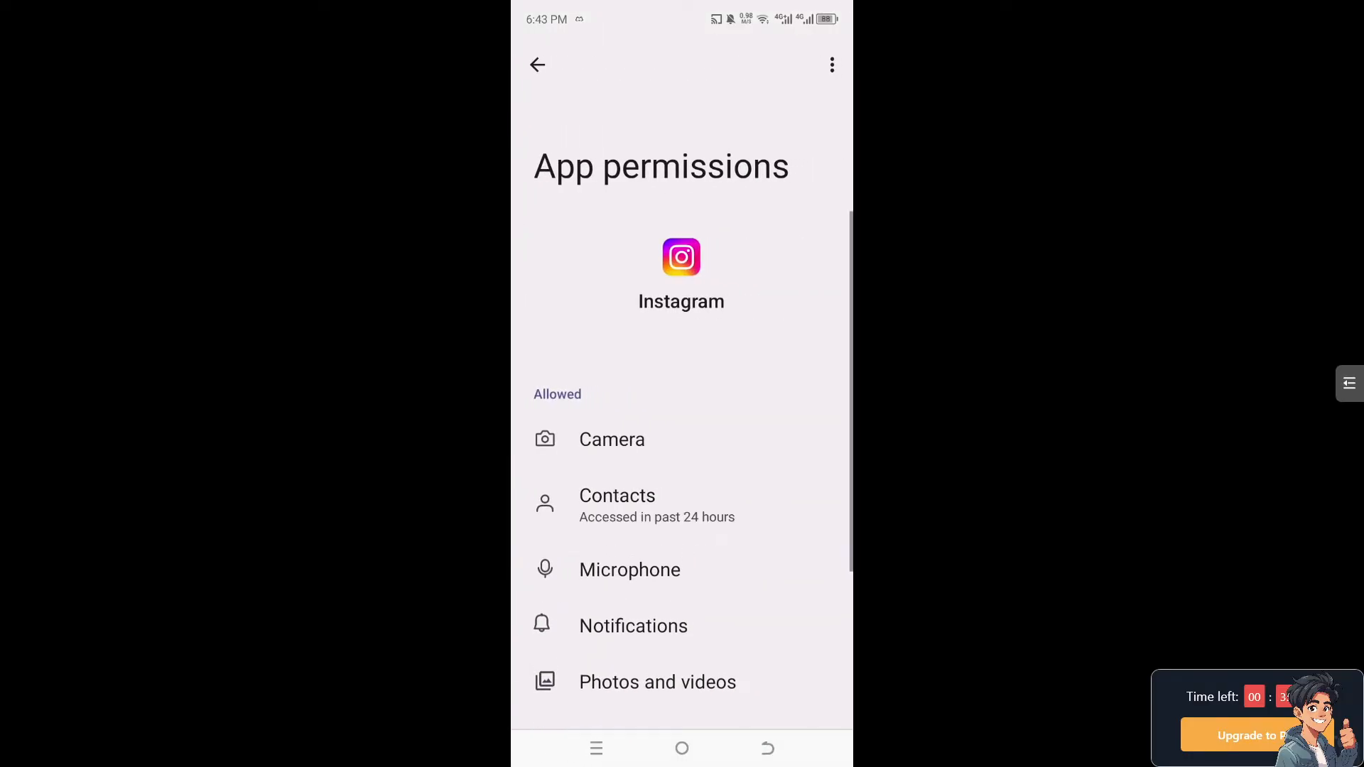
scroll(up, 3)
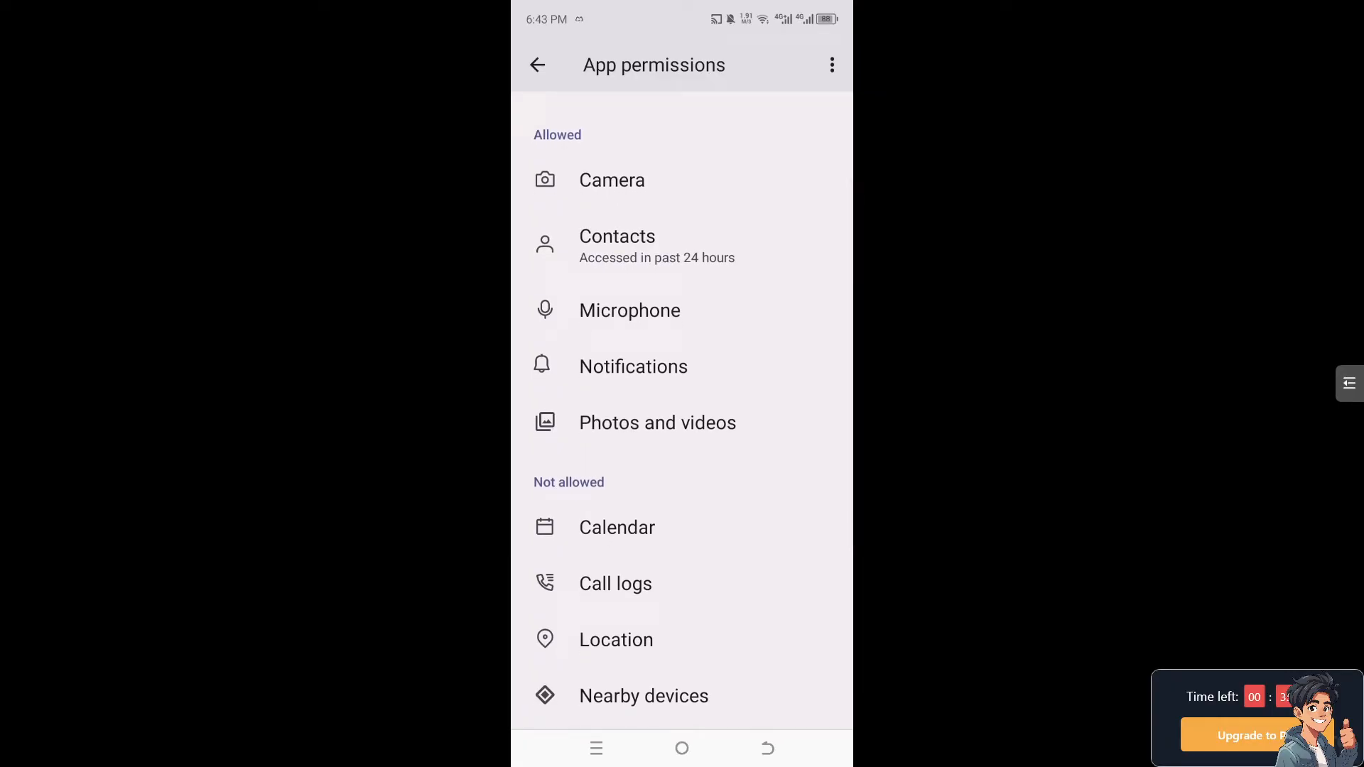
click(537, 65)
text(i)
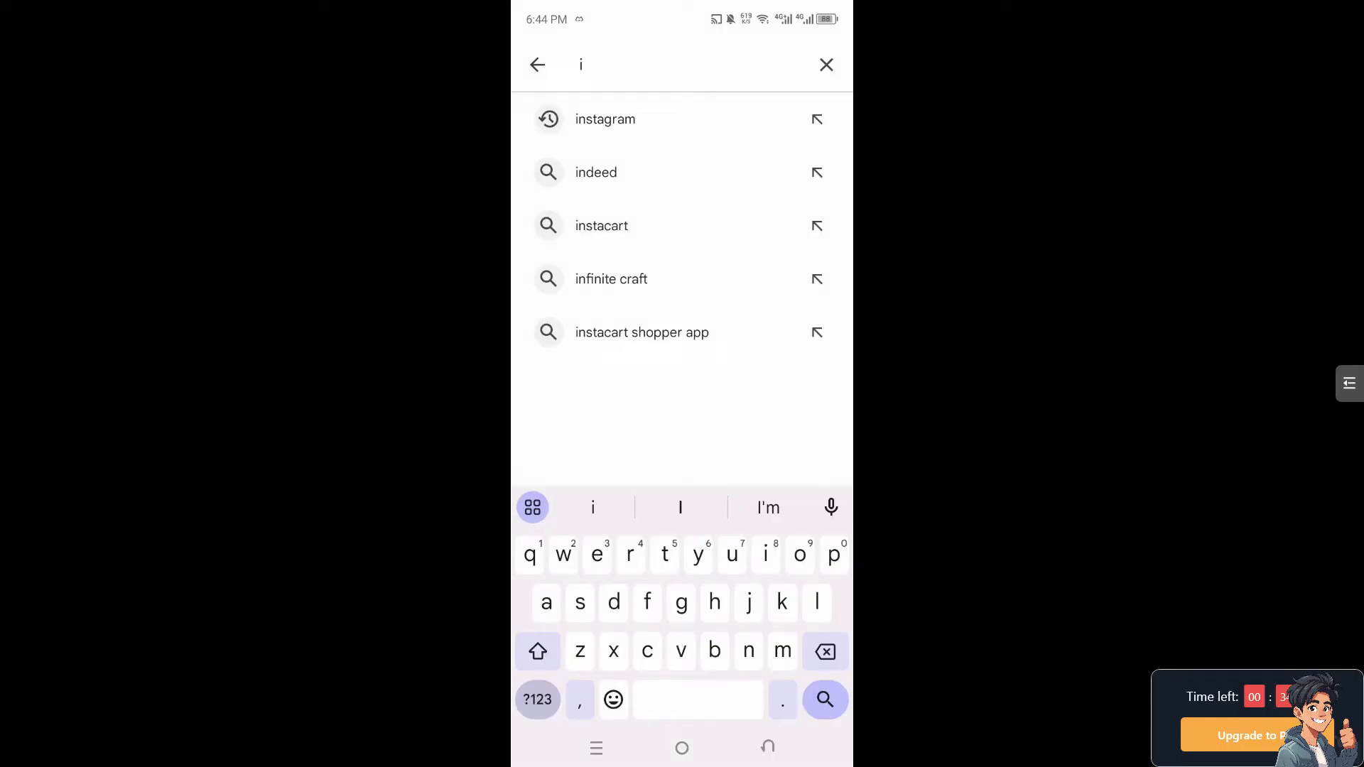
Search Play Store for instagram, view its installed listing, and launch the app from there.
click(605, 119)
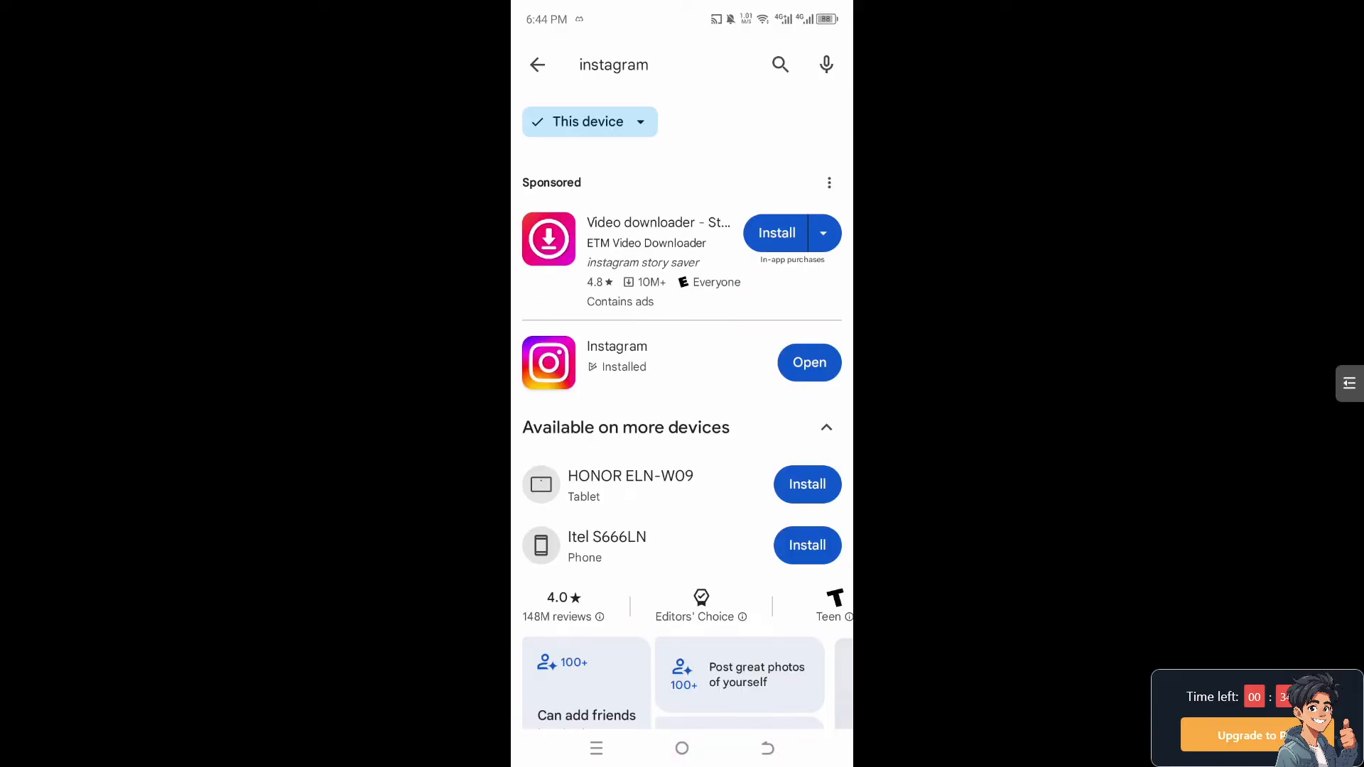
click(824, 428)
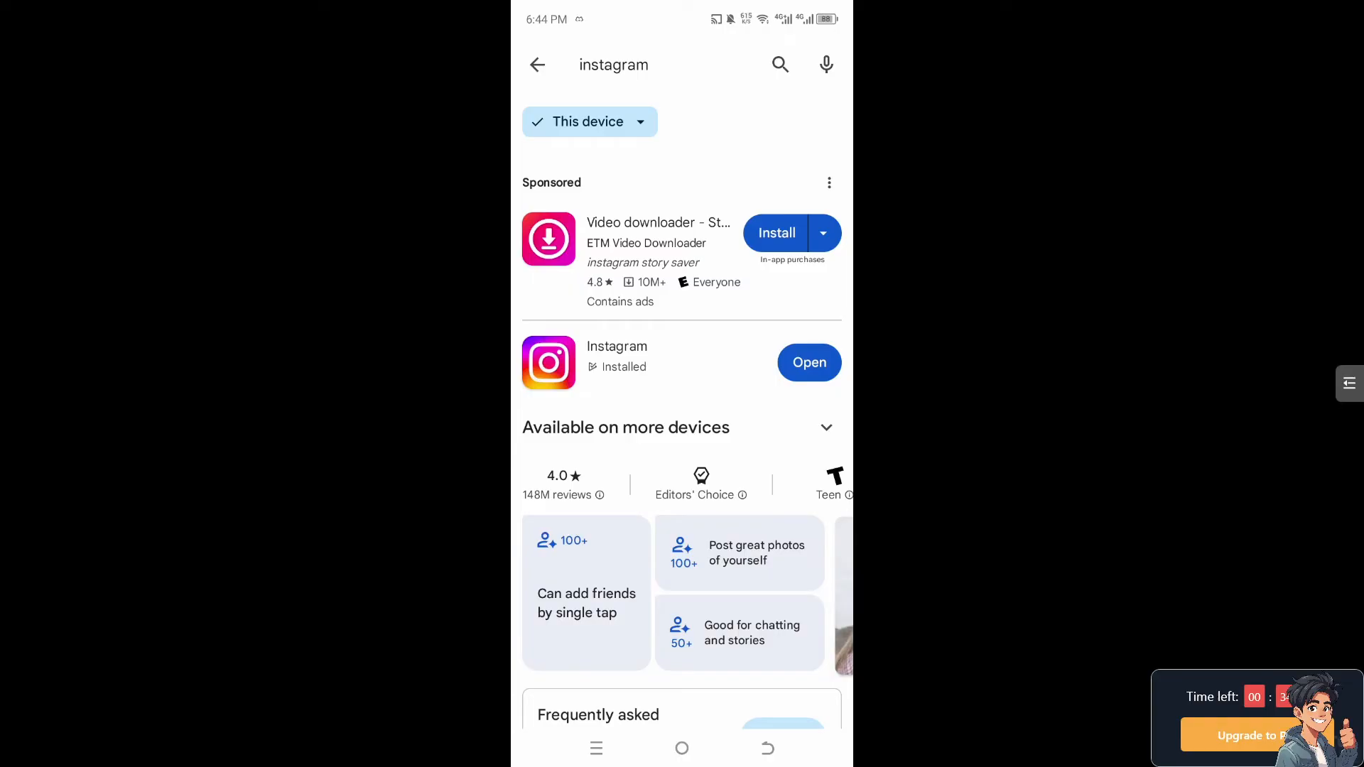
click(617, 362)
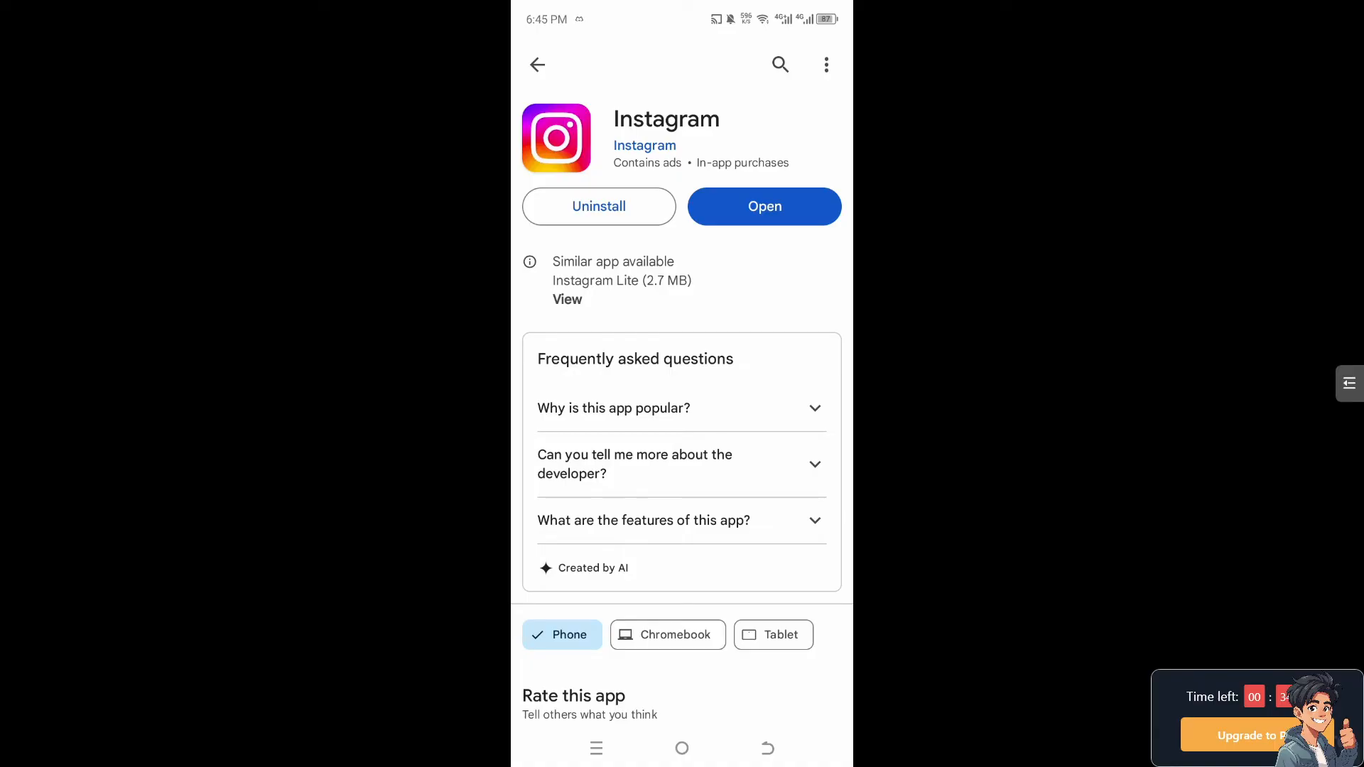
scroll(up, 3)
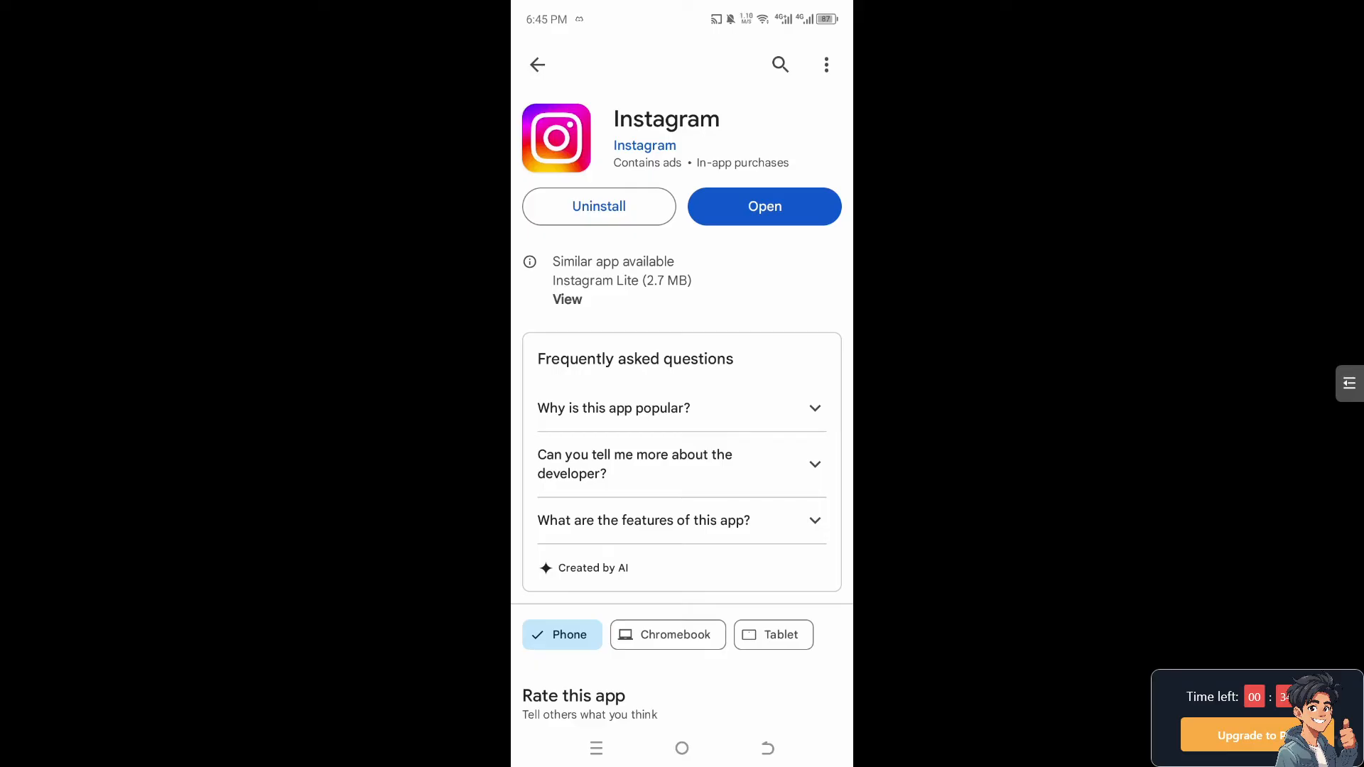
click(763, 206)
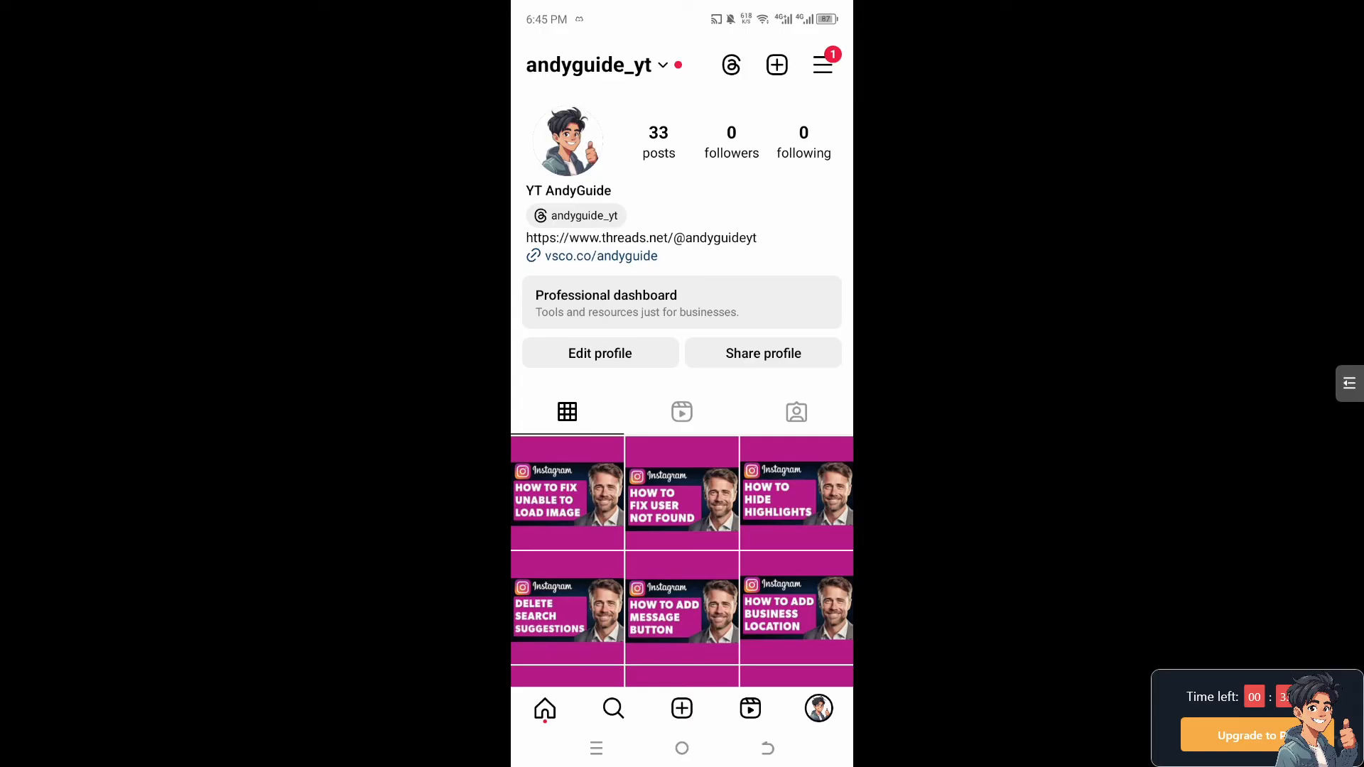
From the profile's hamburger menu reach Settings and privacy and scroll down to the Help section.
click(819, 64)
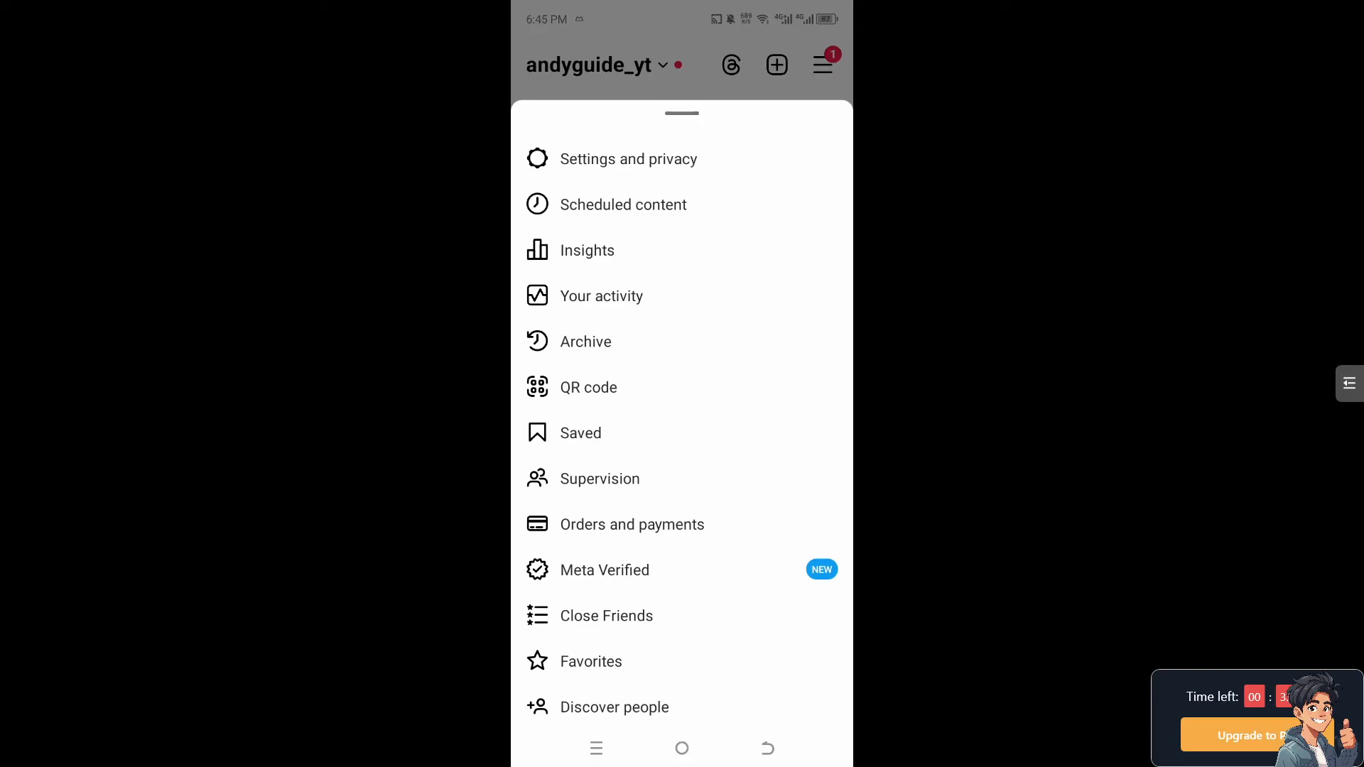
click(628, 158)
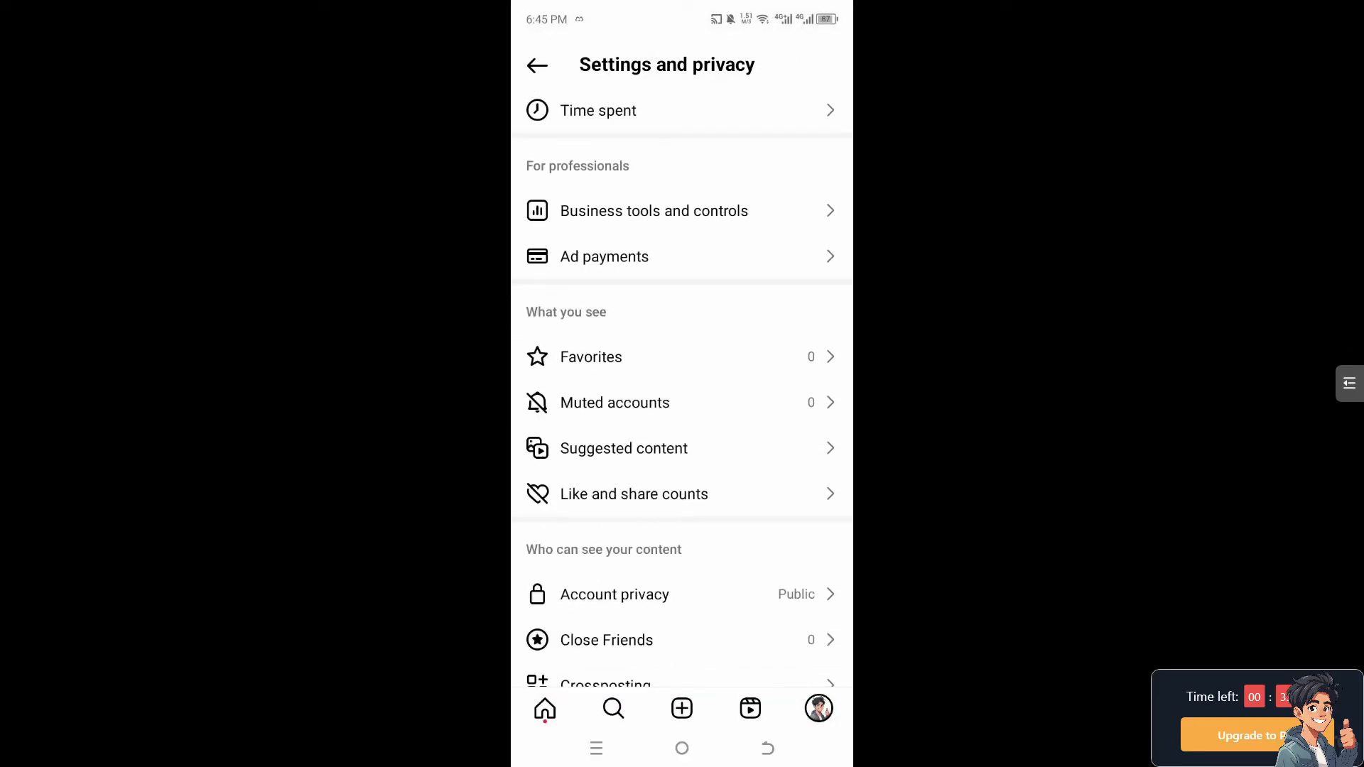
scroll(down, 3)
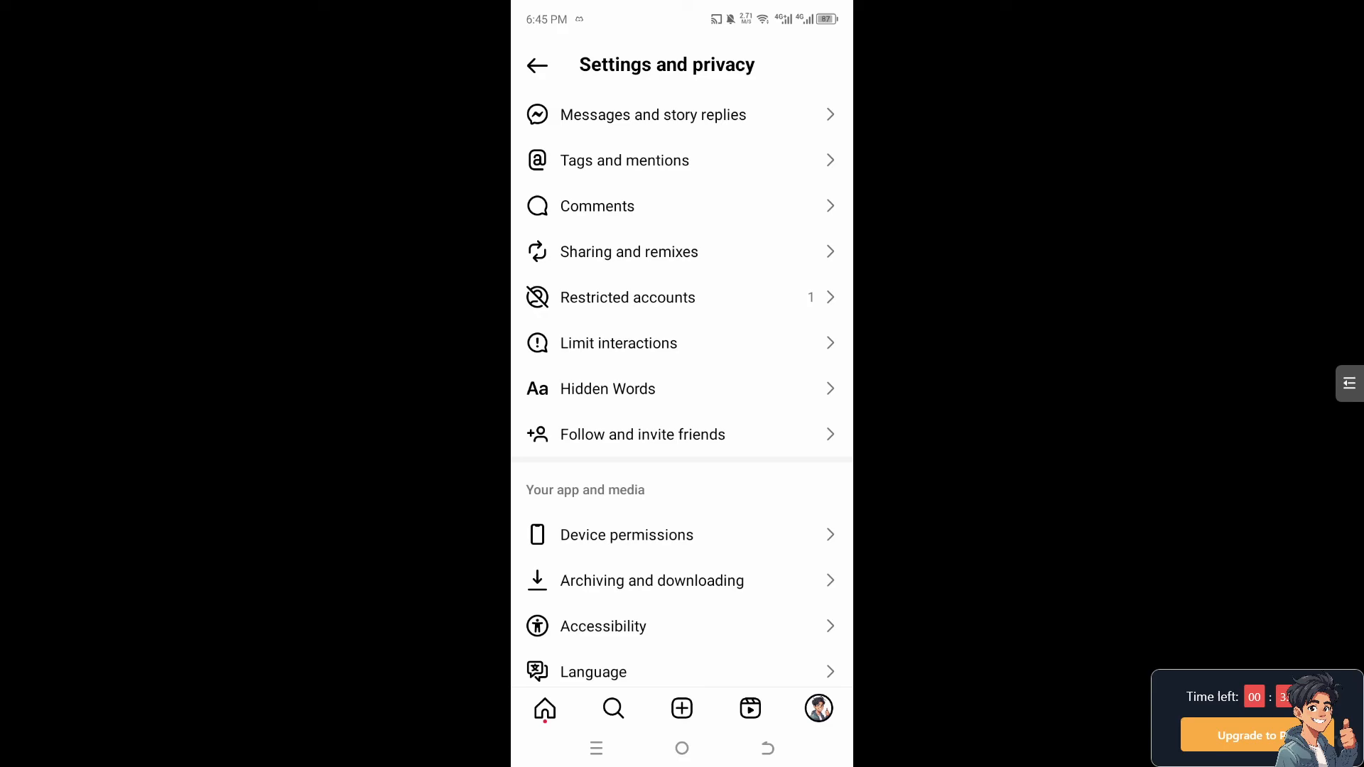
scroll(down, 3)
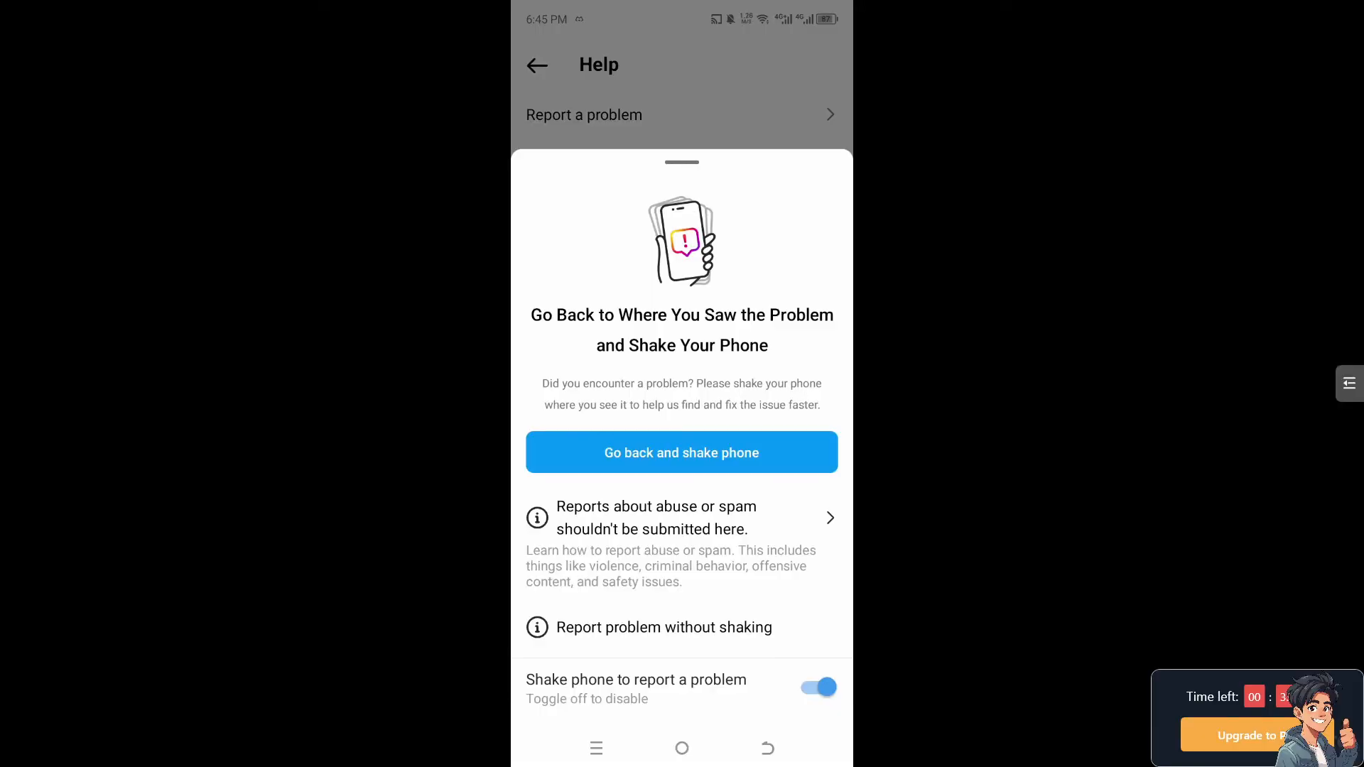
Start a report via Report problem without shaking up to the description form, then back out and close it.
click(681, 451)
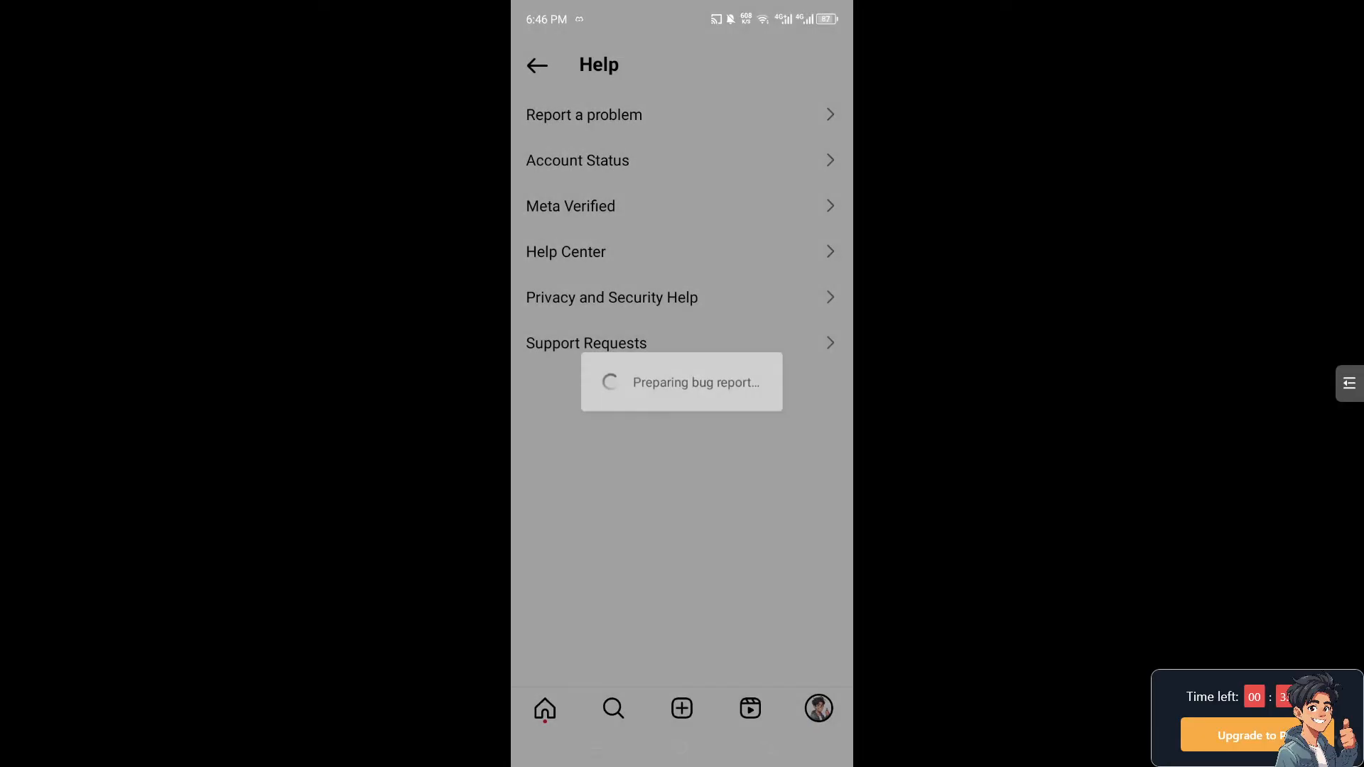
click(584, 113)
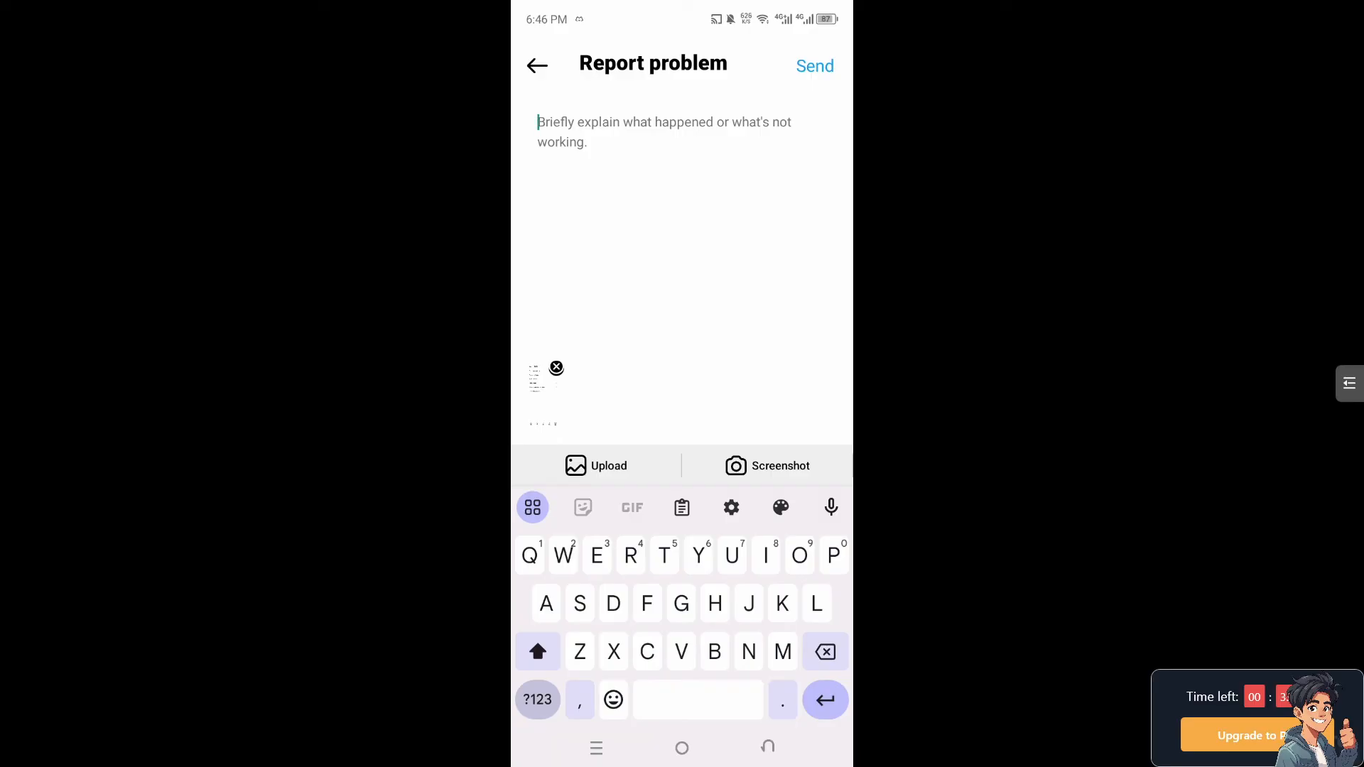
click(814, 66)
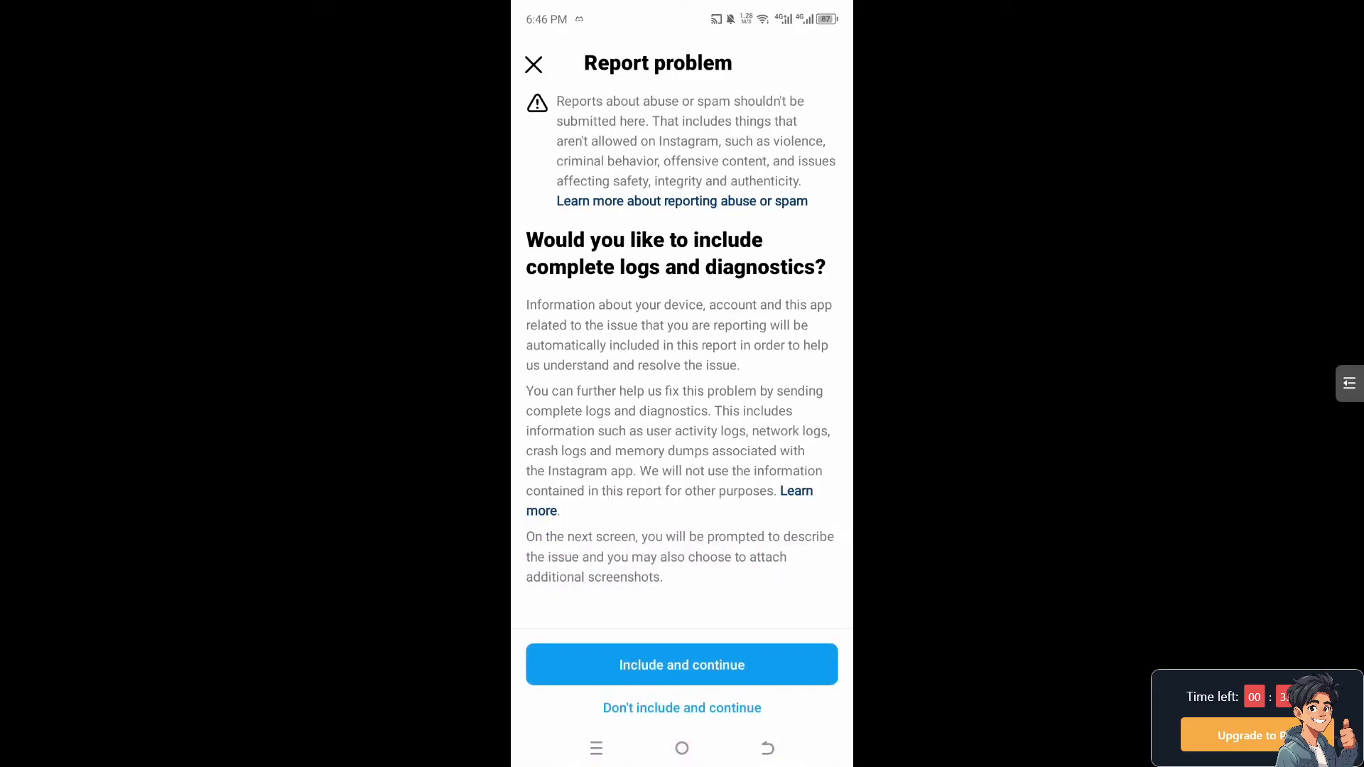
click(534, 64)
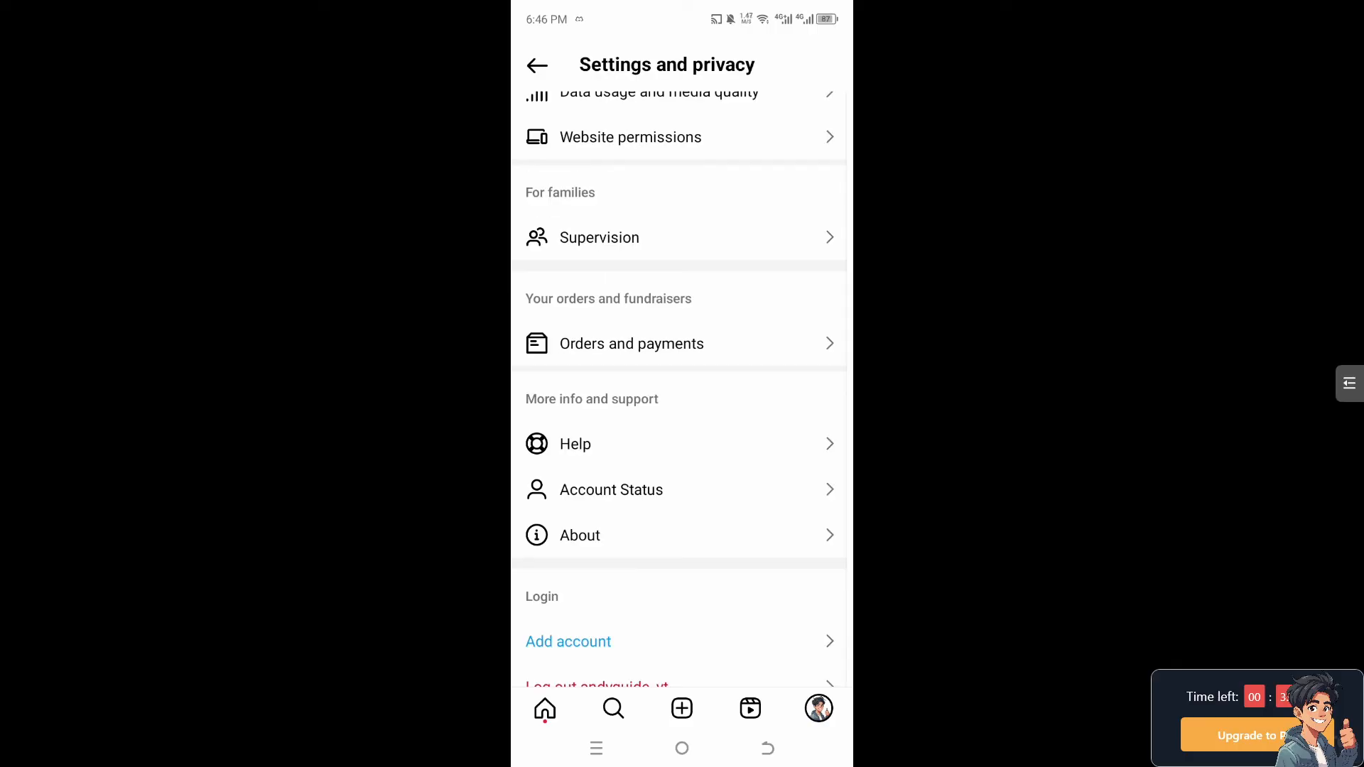